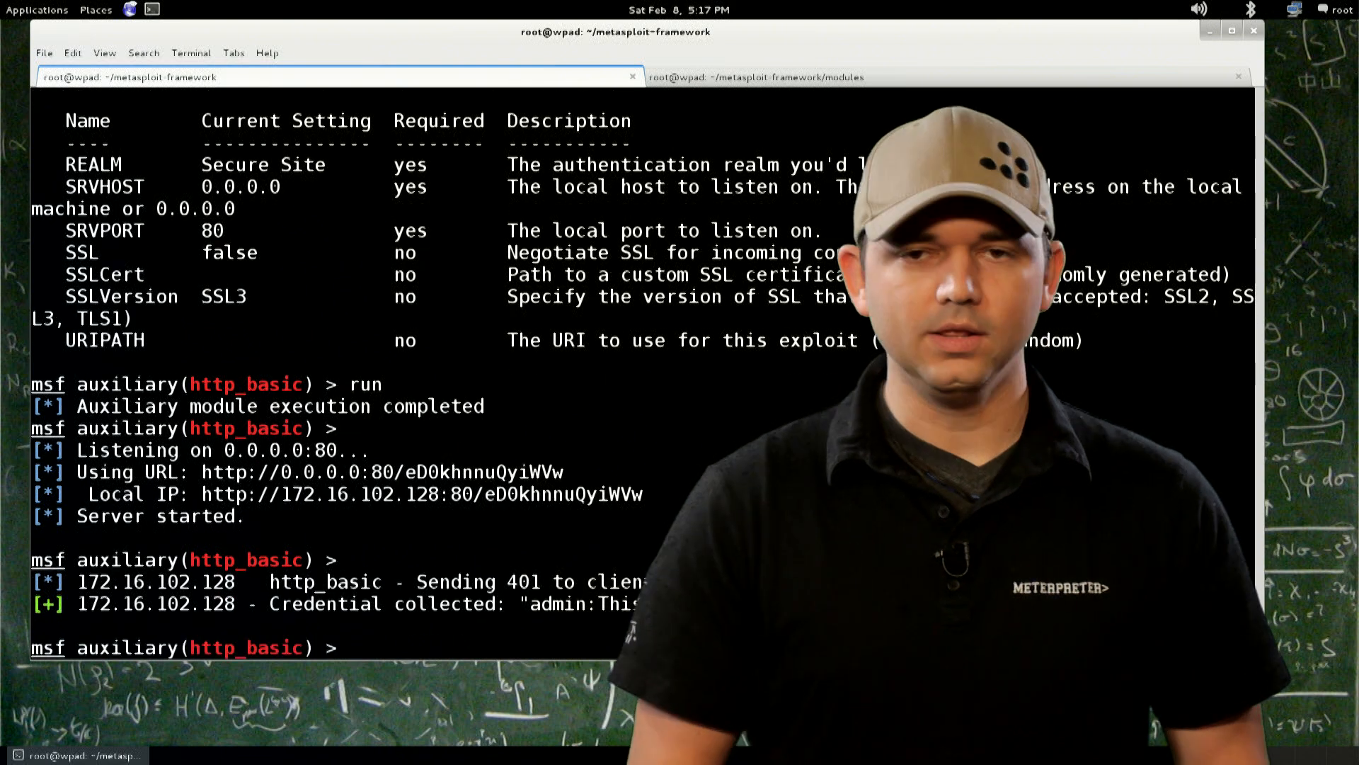
Run edit at the http_basic prompt to open the module's Ruby source in Vim.
{"action": "type", "text": "edit"}
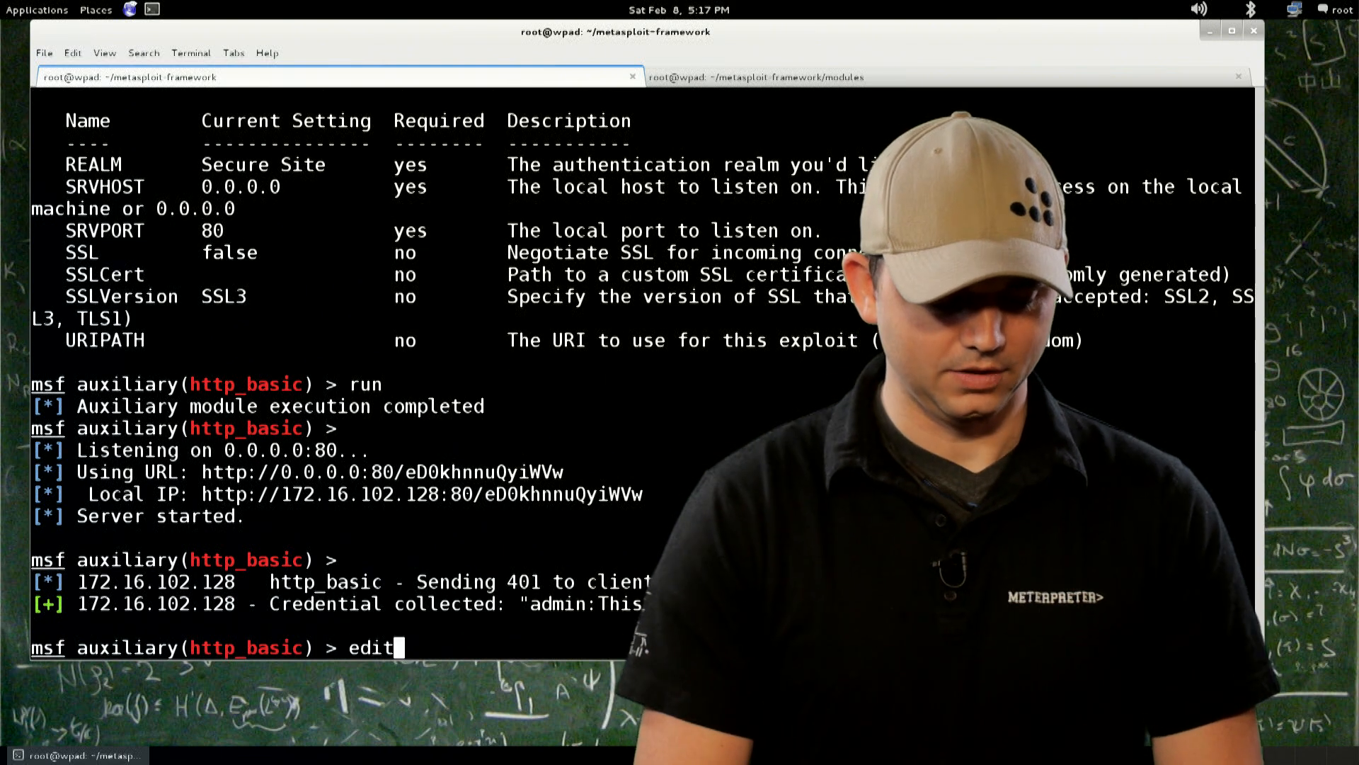
{"action": "key", "text": "Return"}
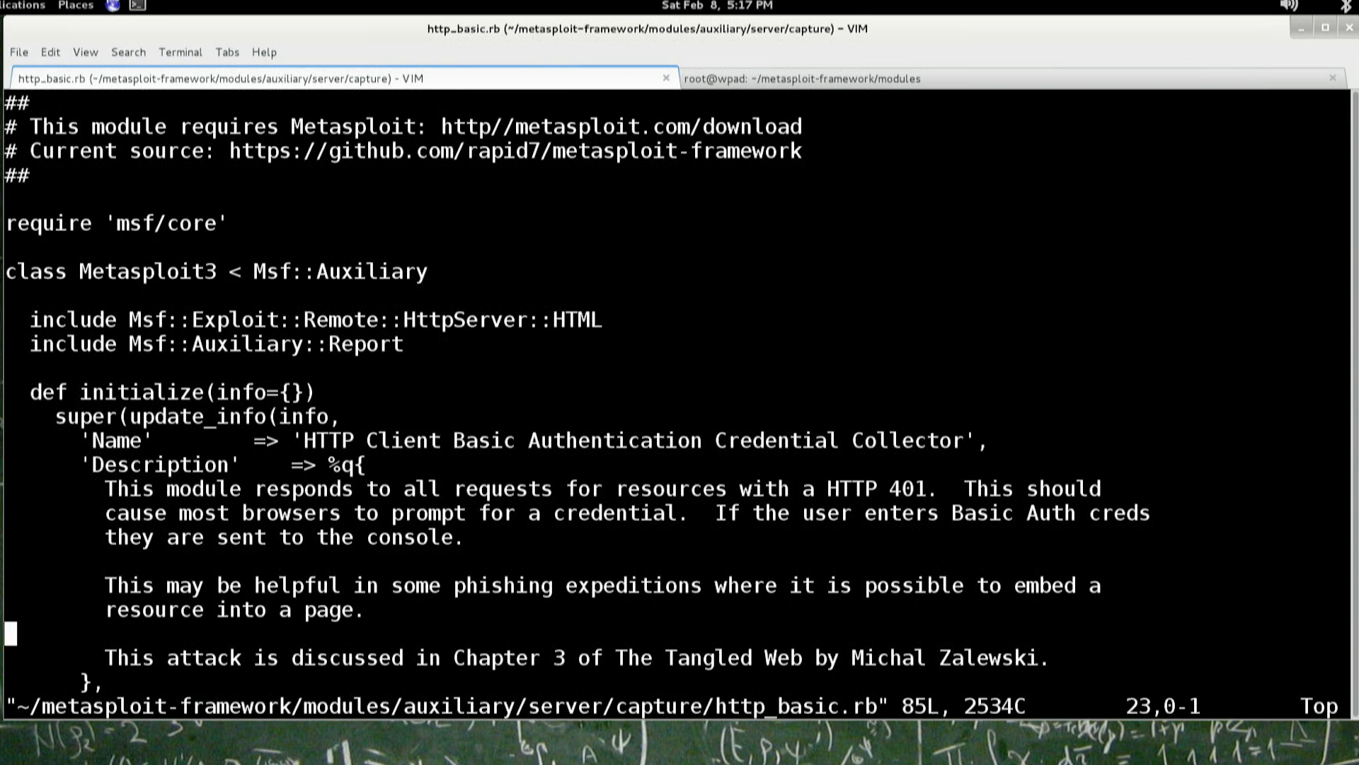
Scroll http_basic.rb to the run and on_request_uri methods with decode_base64 and report_auth_info.
{"action": "scroll", "scroll_direction": "down", "scroll_amount": 3}
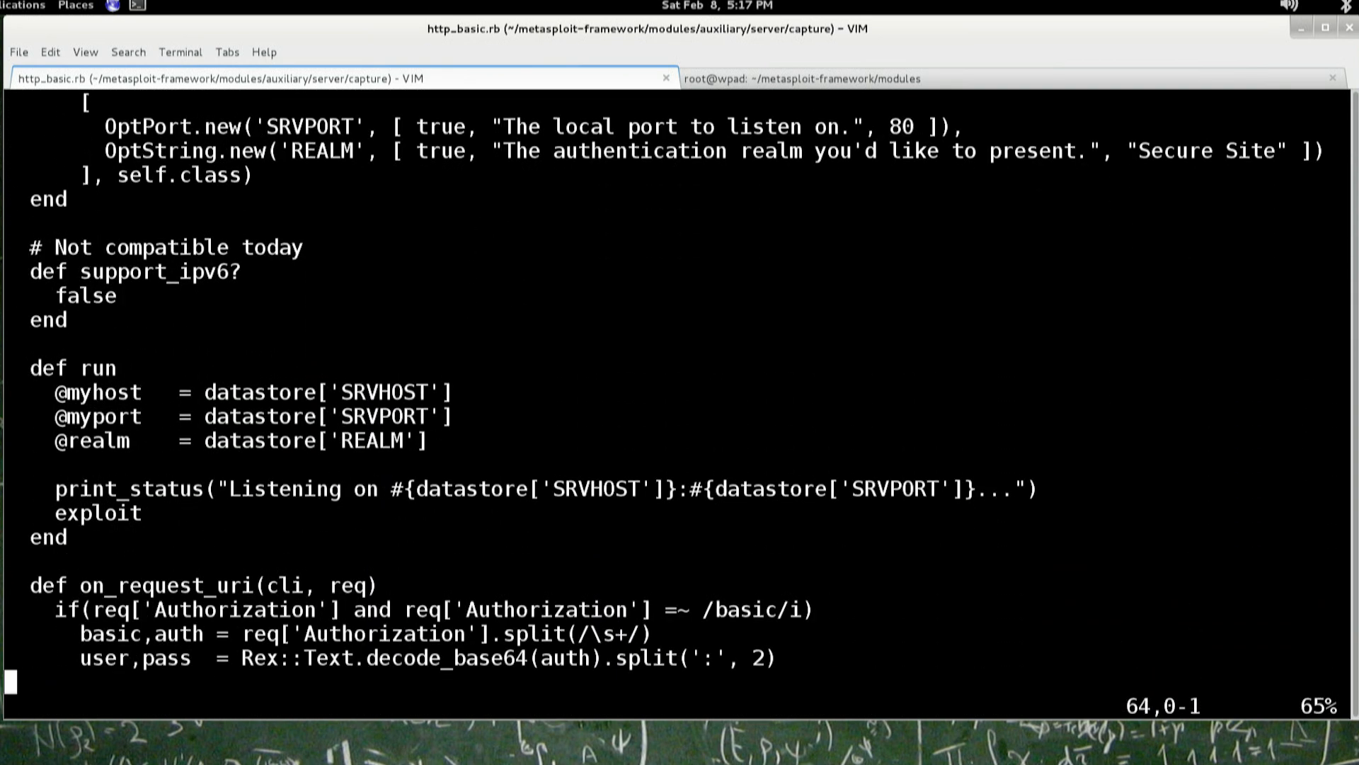
{"action": "scroll", "scroll_direction": "down", "scroll_amount": 3}
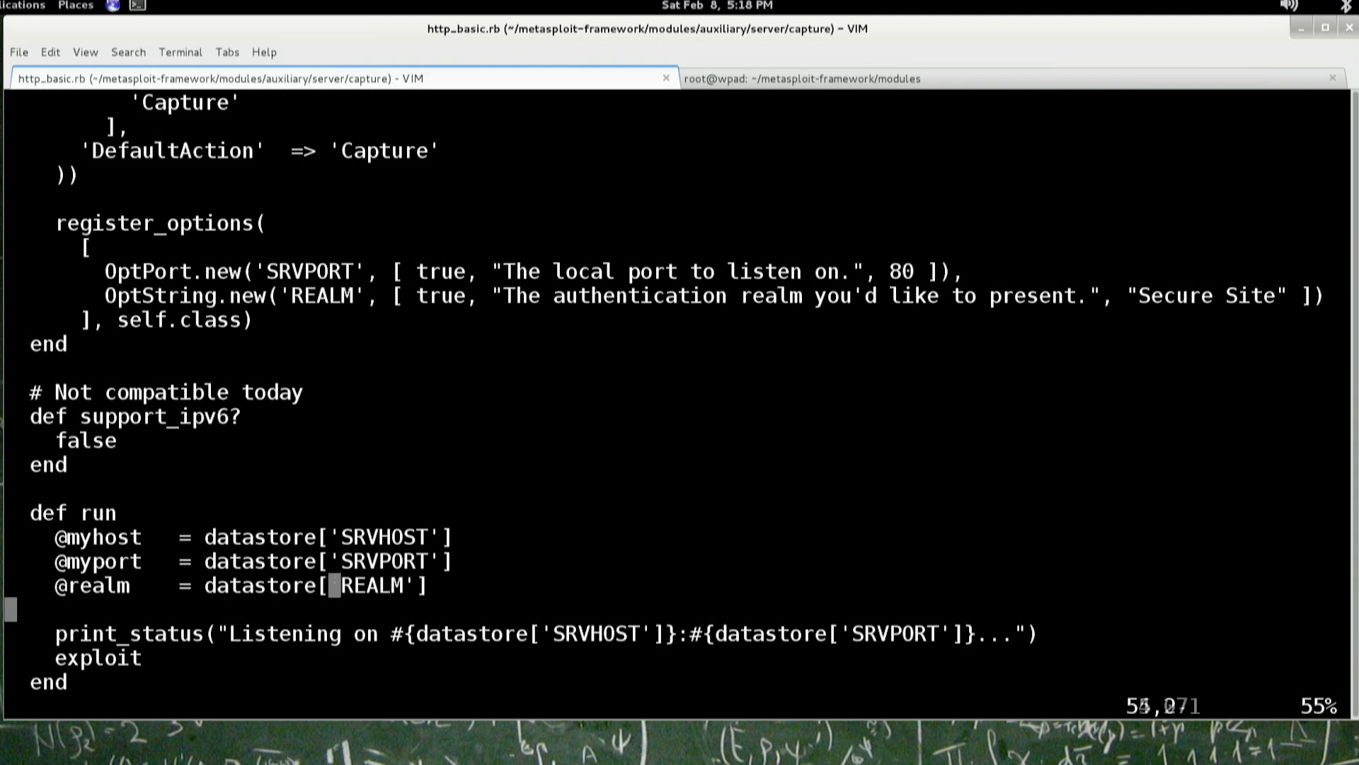
{"action": "scroll", "scroll_direction": "down", "scroll_amount": 3}
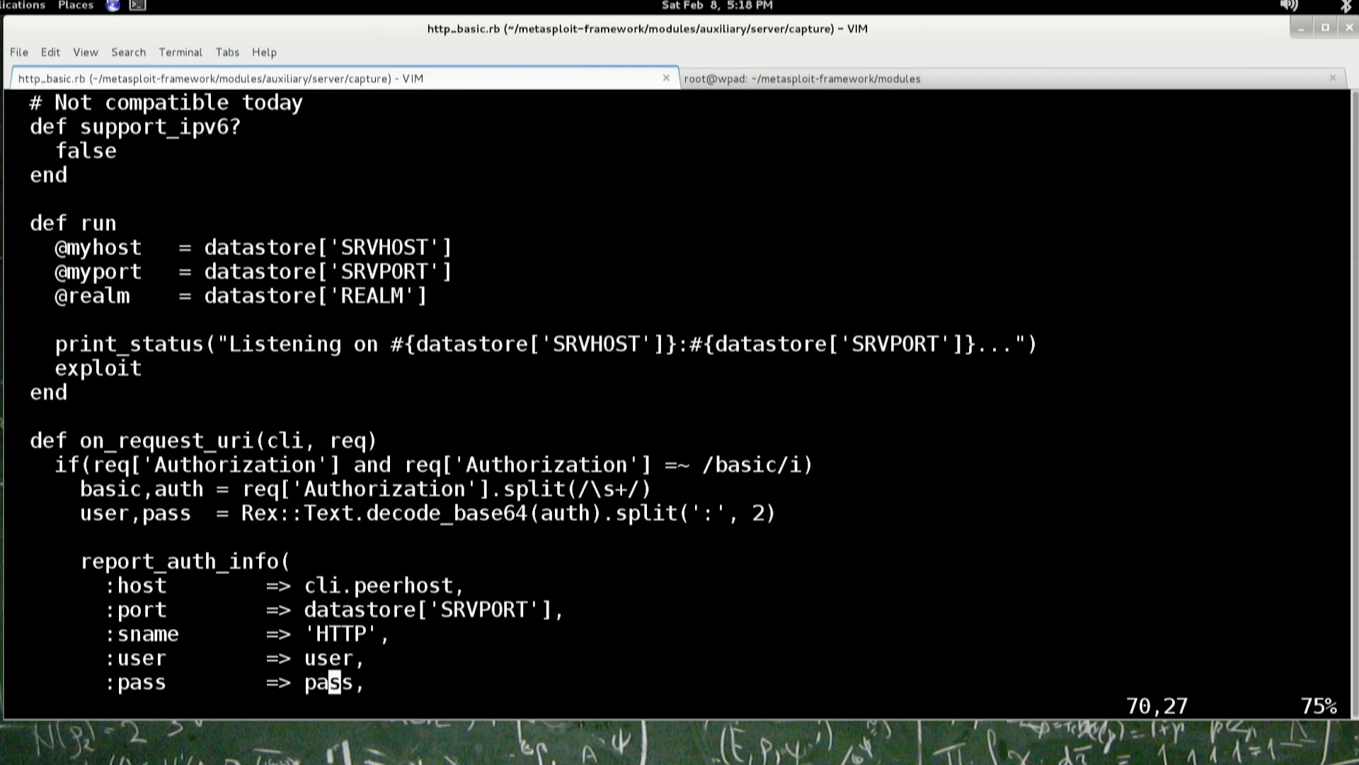